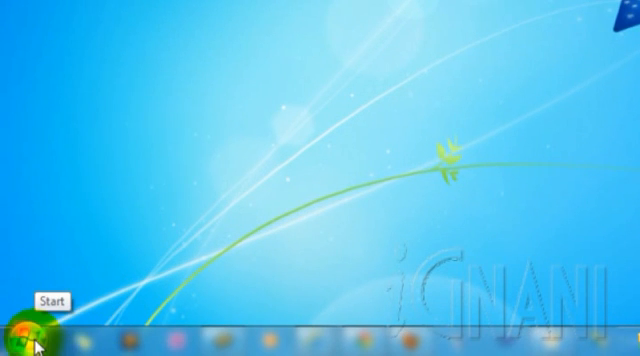
# Step: Open the Start menu, browse All Programs, then reopen it and search for 'Excel'
pyautogui.click(21, 338)
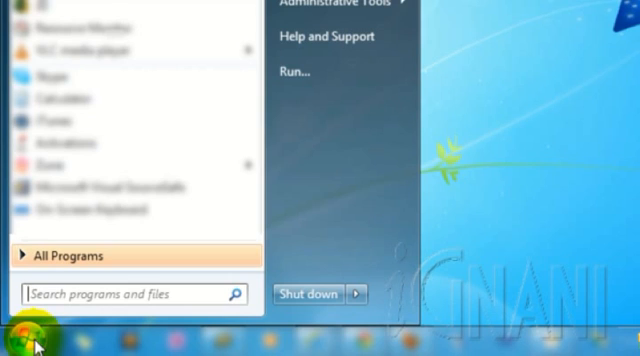
pyautogui.moveTo(66, 257)
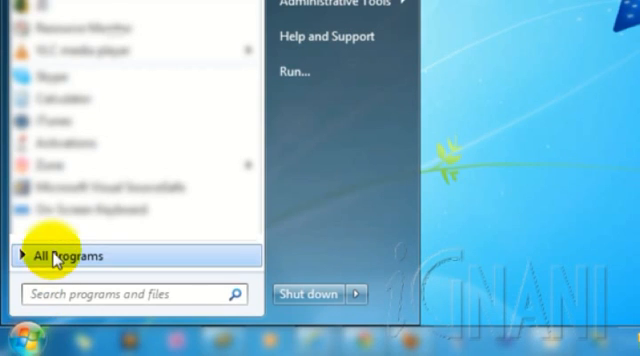
pyautogui.click(60, 256)
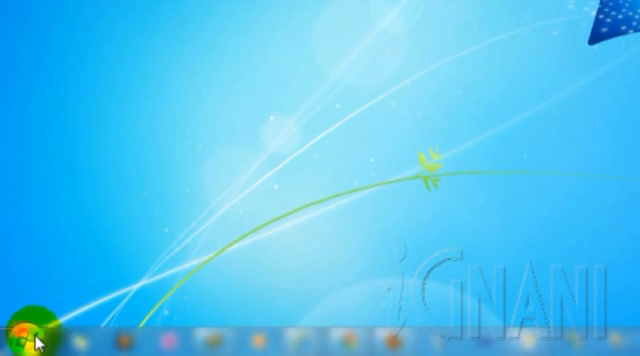
pyautogui.click(25, 320)
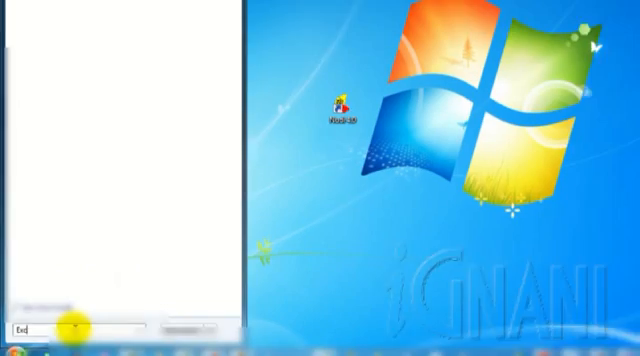
pyautogui.write('Excel')
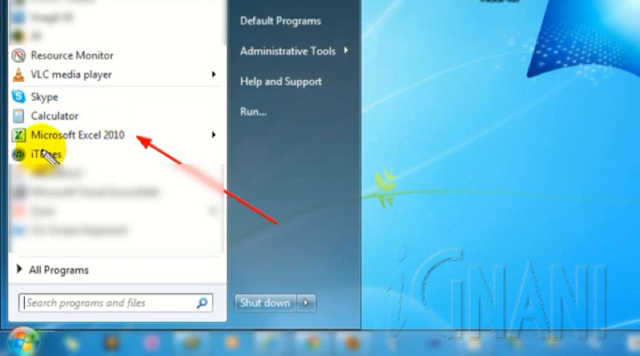
pyautogui.moveTo(80, 135)
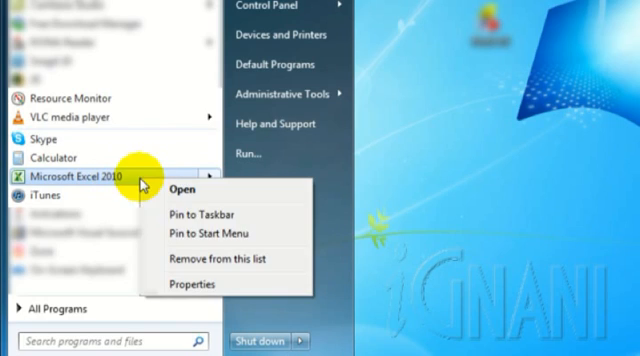
pyautogui.moveTo(205, 235)
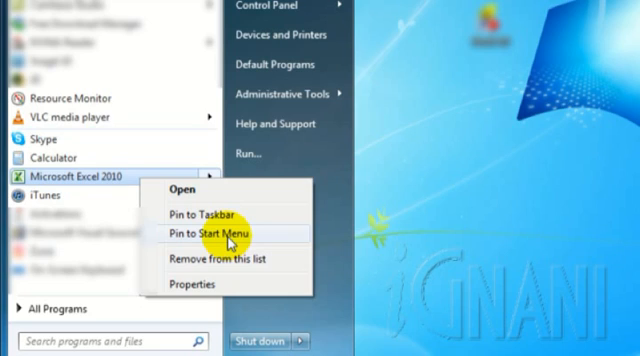
# Step: Pin Microsoft Excel 2010 to the Start menu above Skype and Calculator
pyautogui.click(216, 233)
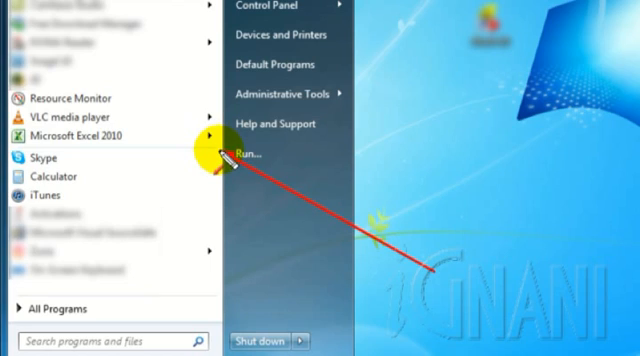
pyautogui.moveTo(205, 175)
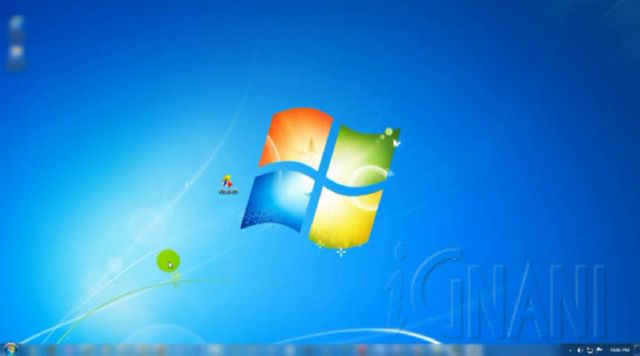
# Step: Reopen the Start menu to show Microsoft Excel 2010 listed above Skype
pyautogui.click(10, 350)
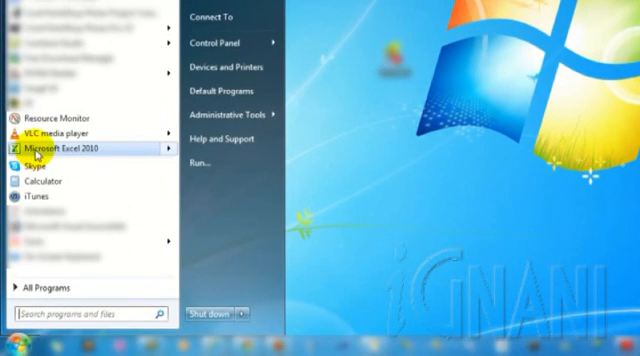
pyautogui.moveTo(120, 161)
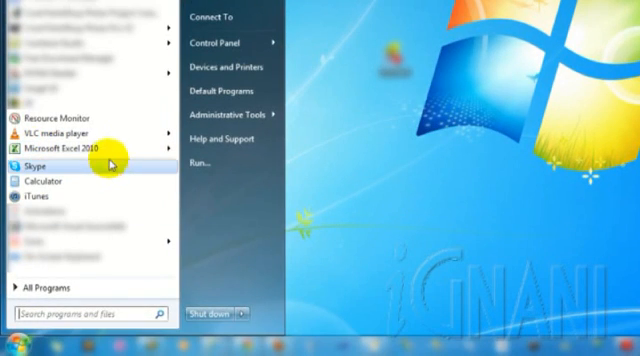
pyautogui.moveTo(470, 197)
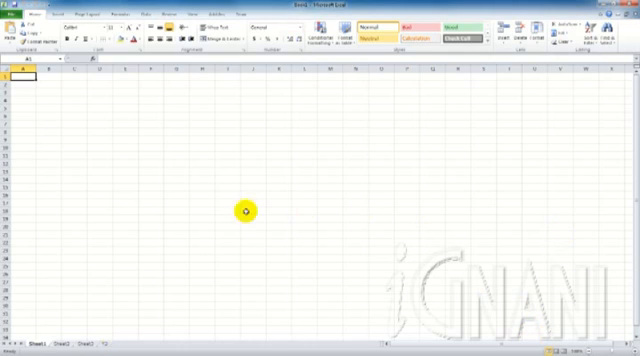
pyautogui.moveTo(175, 216)
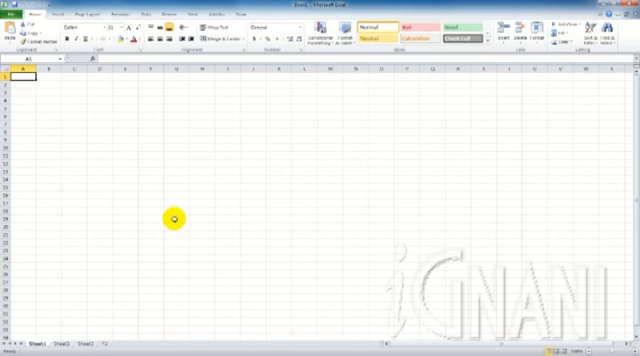
pyautogui.moveTo(165, 190)
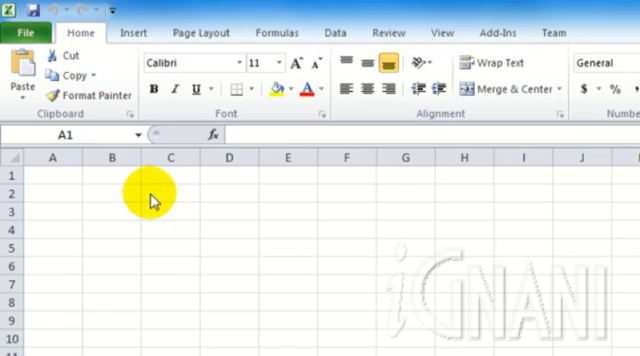
pyautogui.moveTo(160, 208)
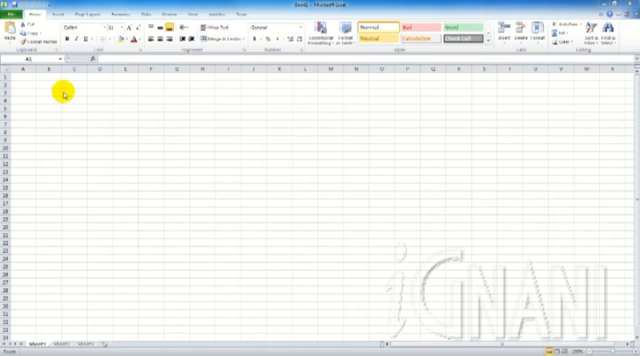
pyautogui.moveTo(118, 330)
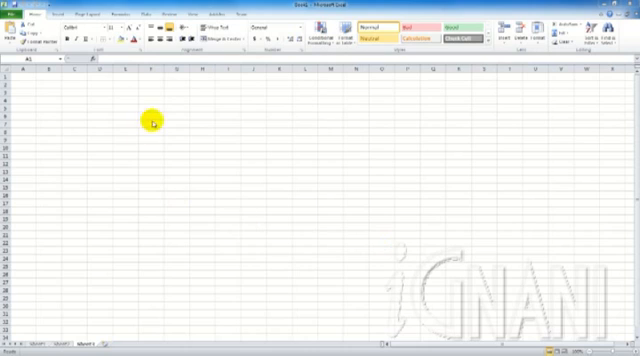
pyautogui.click(38, 76)
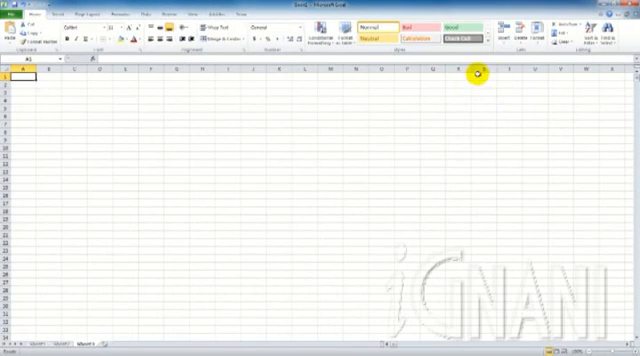
pyautogui.moveTo(478, 75)
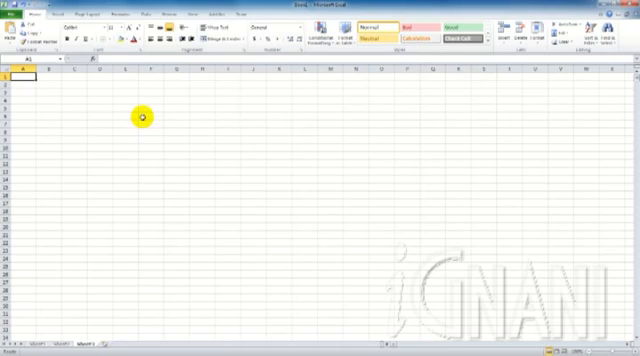
pyautogui.moveTo(48, 102)
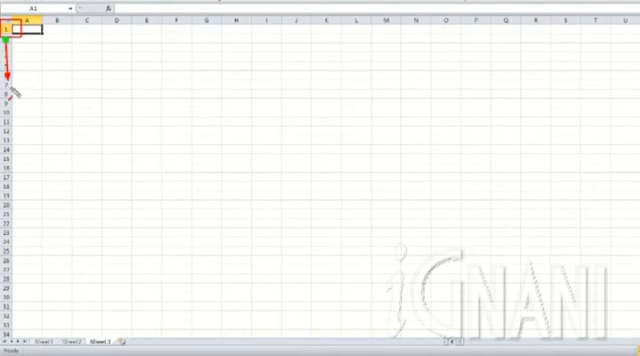
# Step: Jump to row 1048576, the last row of Sheet3, with Ctrl+Down
pyautogui.press('ctrl+Down')
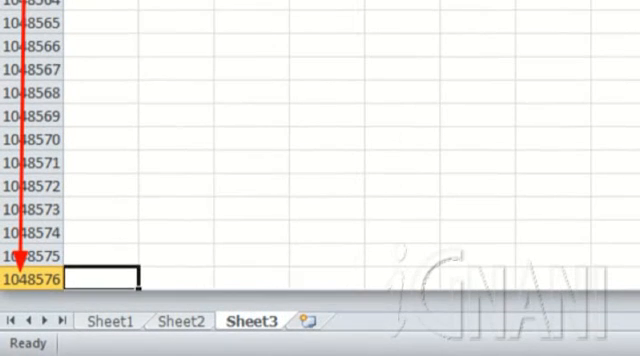